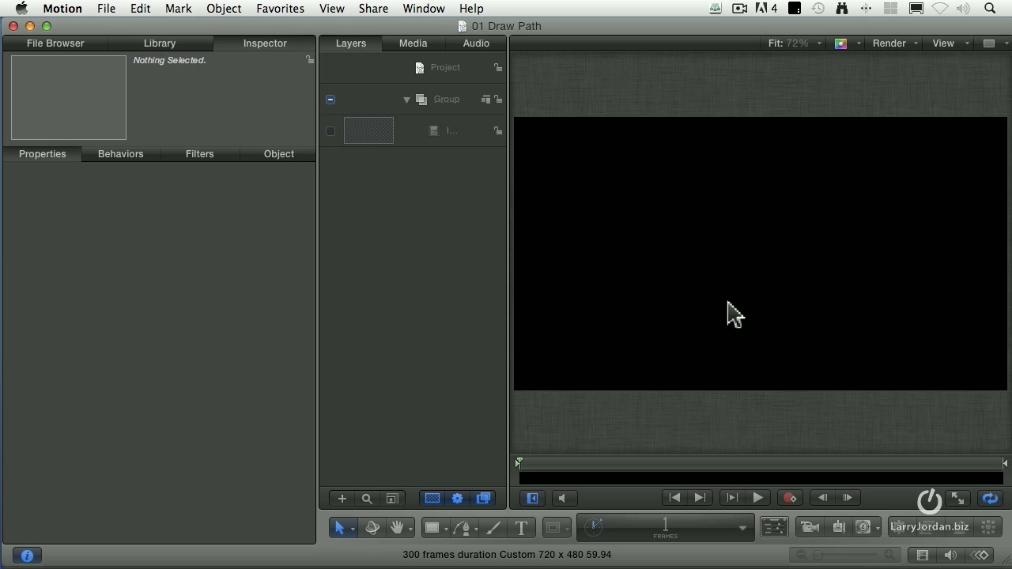
mouse_move(378, 562)
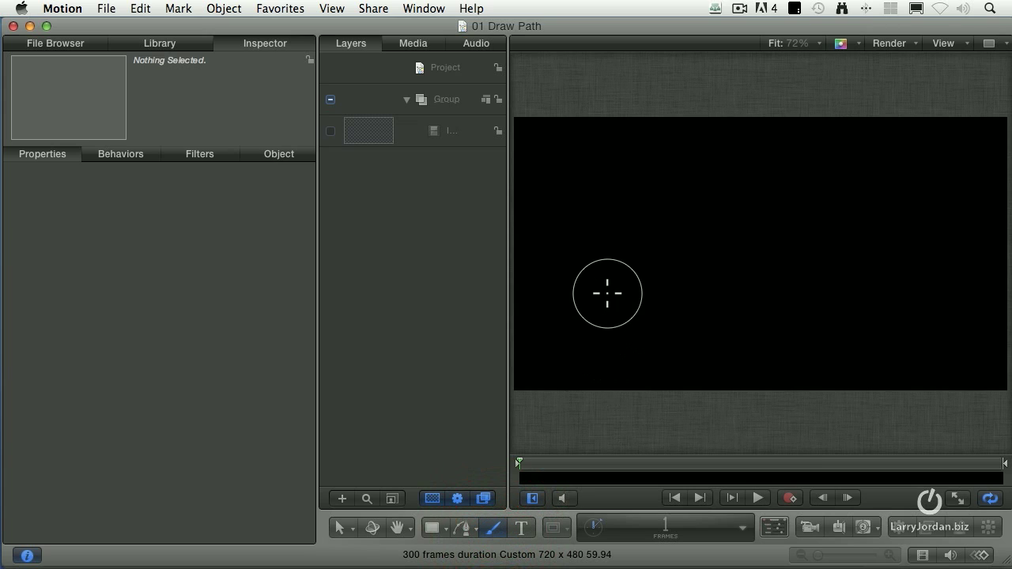
Paint a thick white freehand stroke across the black canvas.
left_click(590, 289)
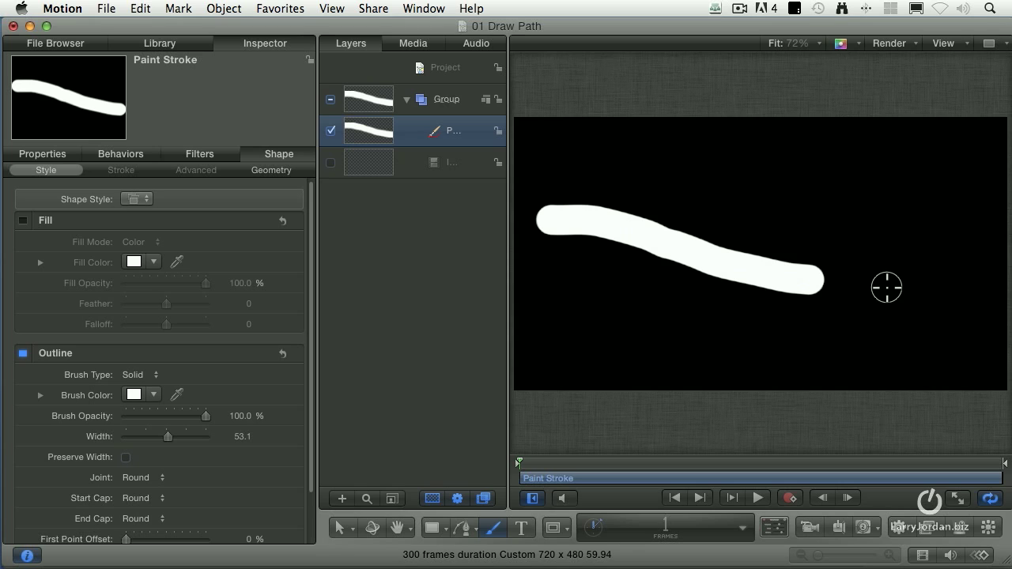
mouse_move(613, 322)
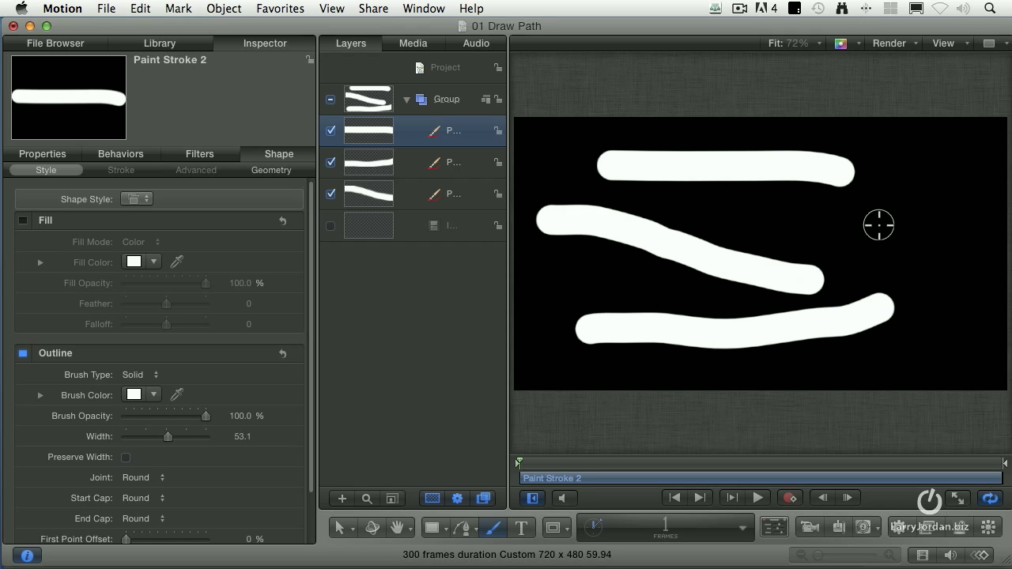
mouse_move(524, 147)
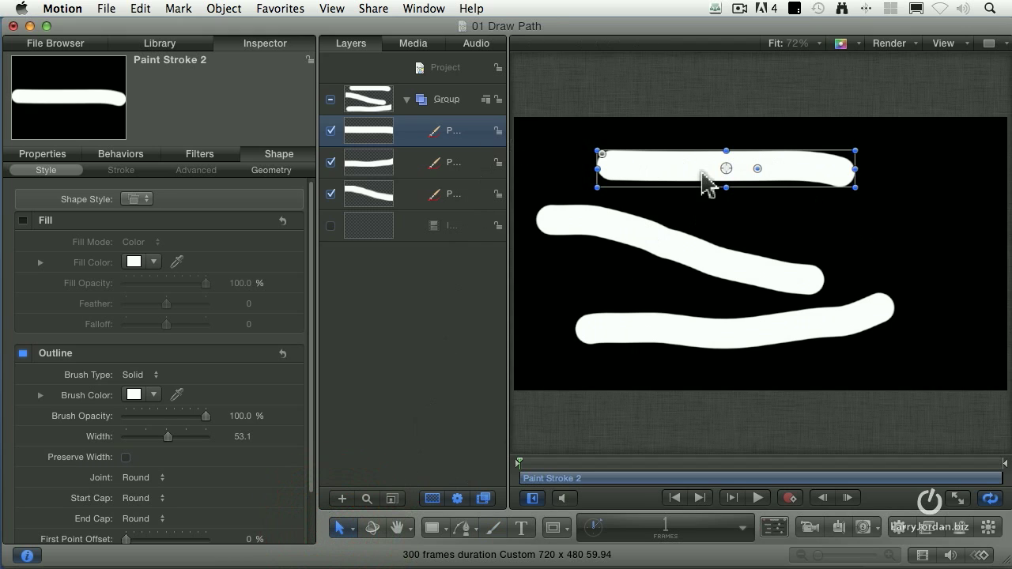
mouse_move(799, 514)
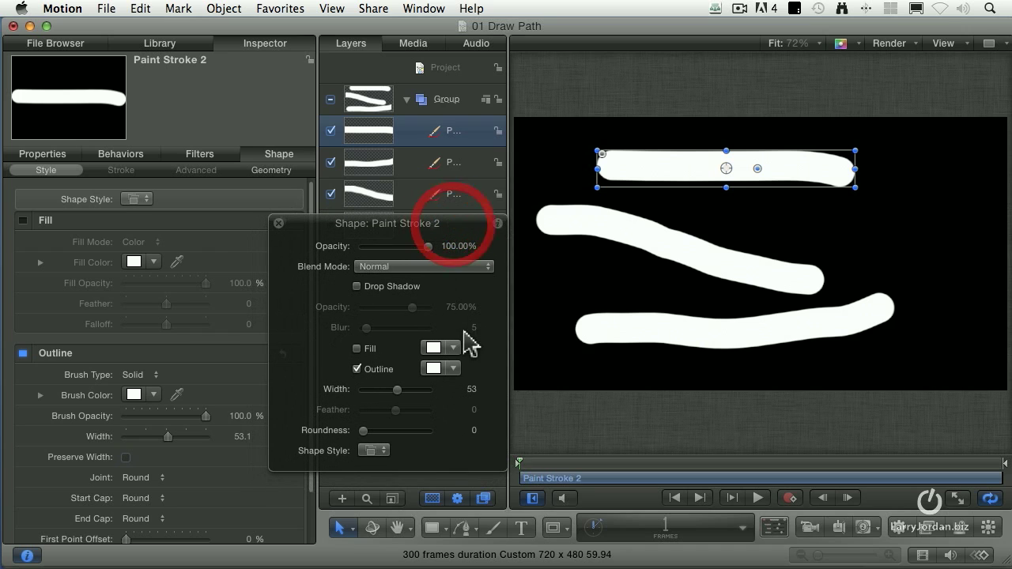
Thin the top stroke to width 17, recolour its outline blue, and return to the Select tool.
left_click_drag(397, 390, 383, 390)
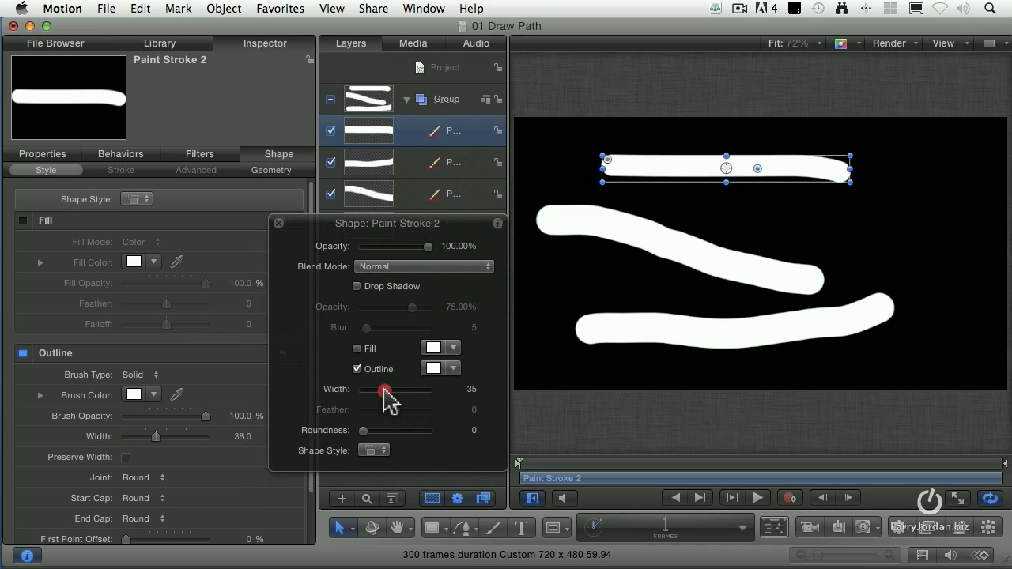
left_click_drag(384, 391, 373, 391)
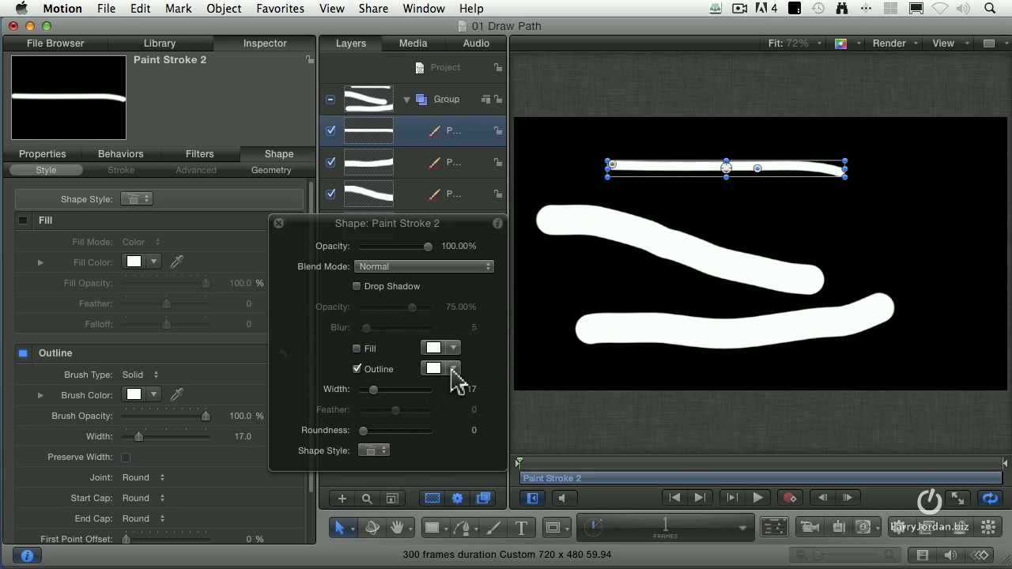
left_click(433, 368)
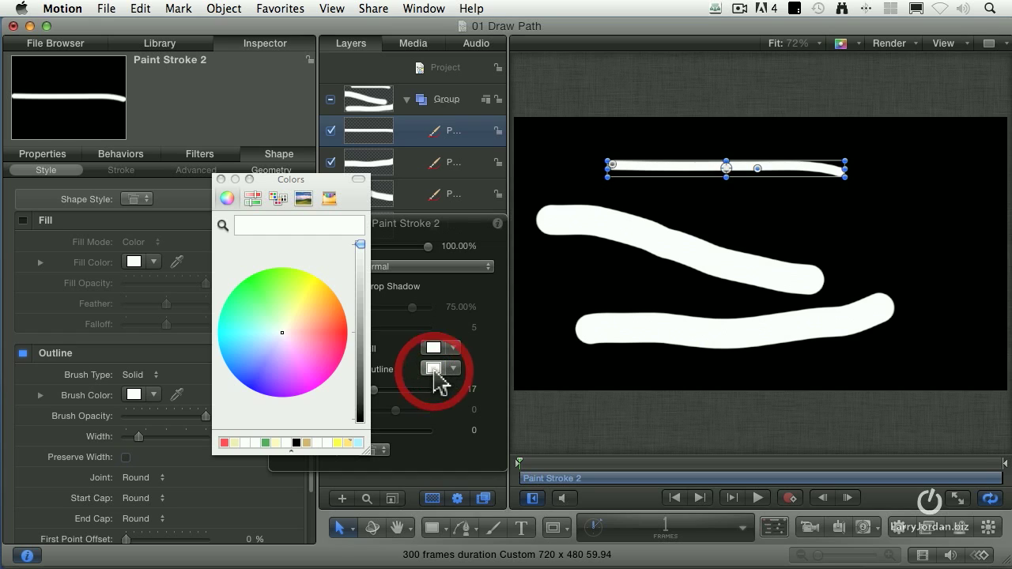
left_click(339, 359)
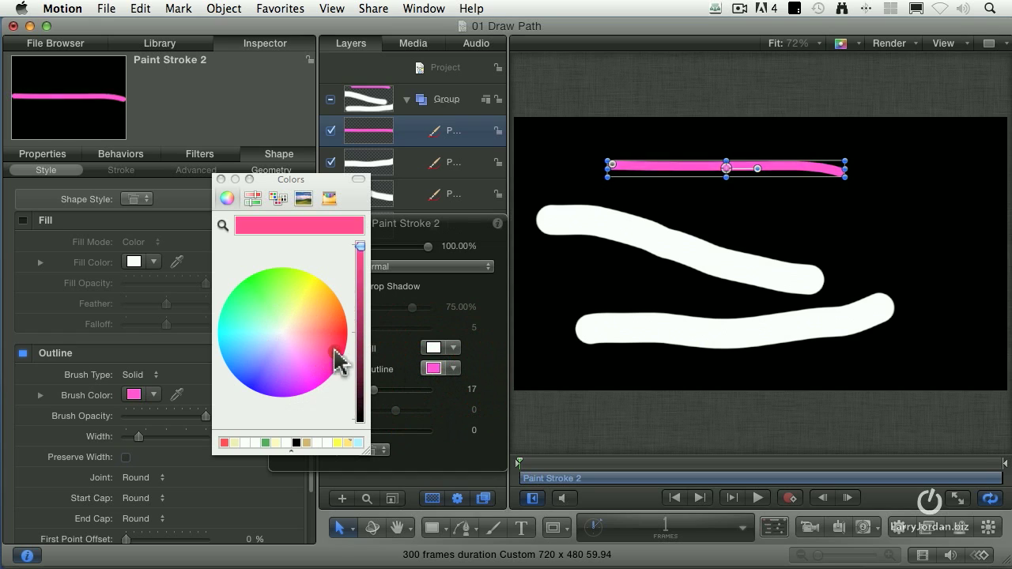
left_click(277, 369)
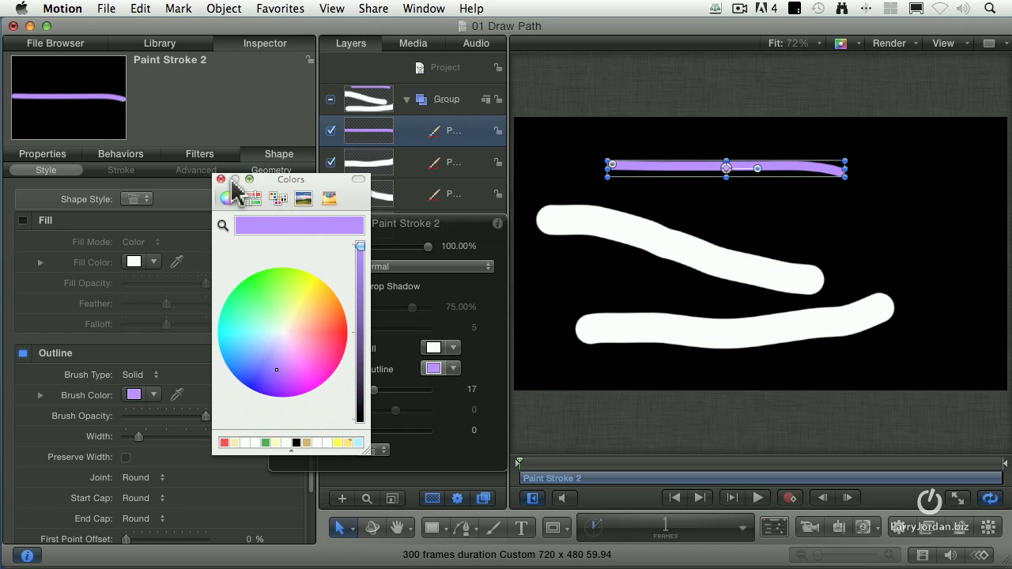
left_click(457, 368)
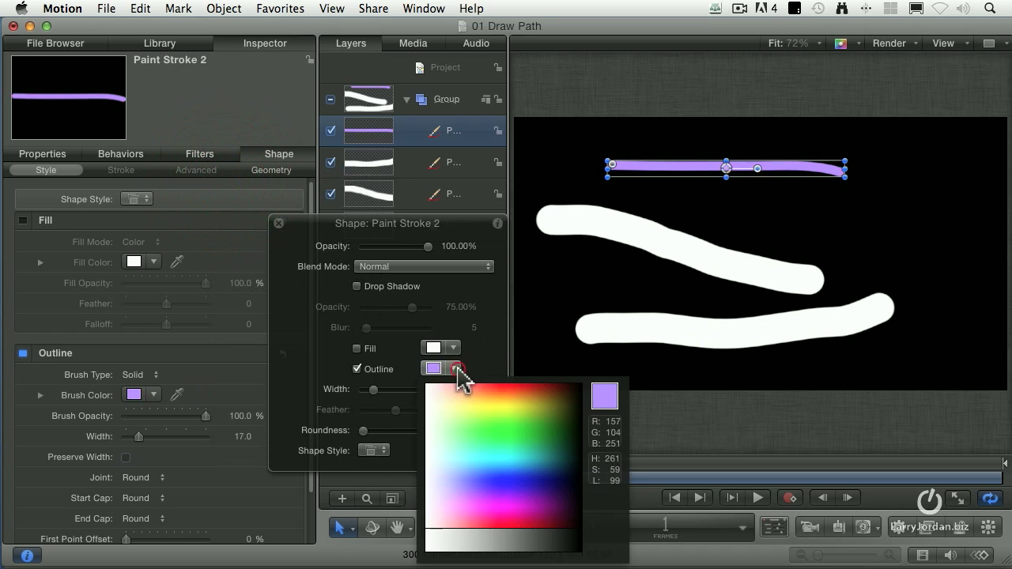
left_click(538, 395)
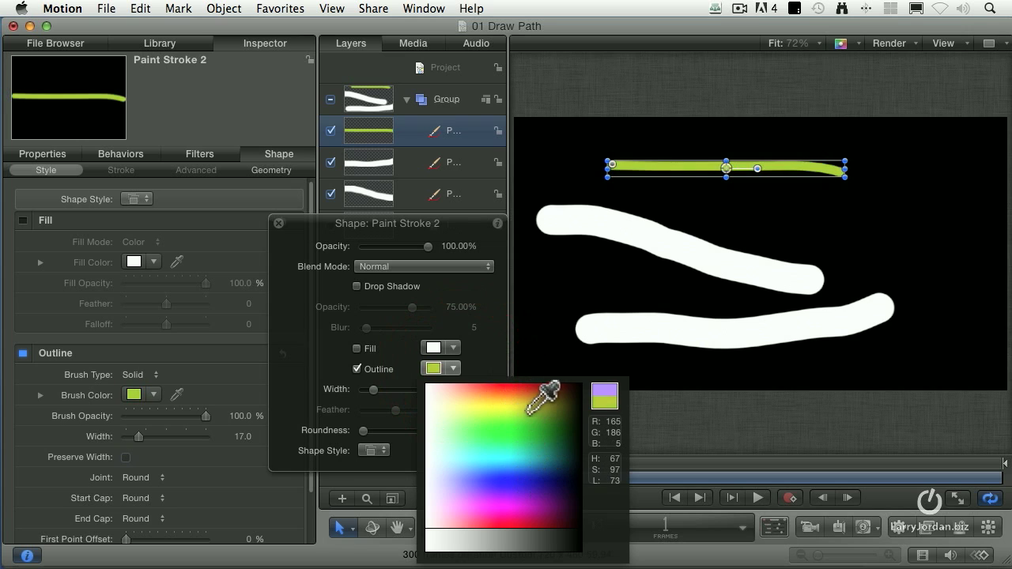
left_click(526, 452)
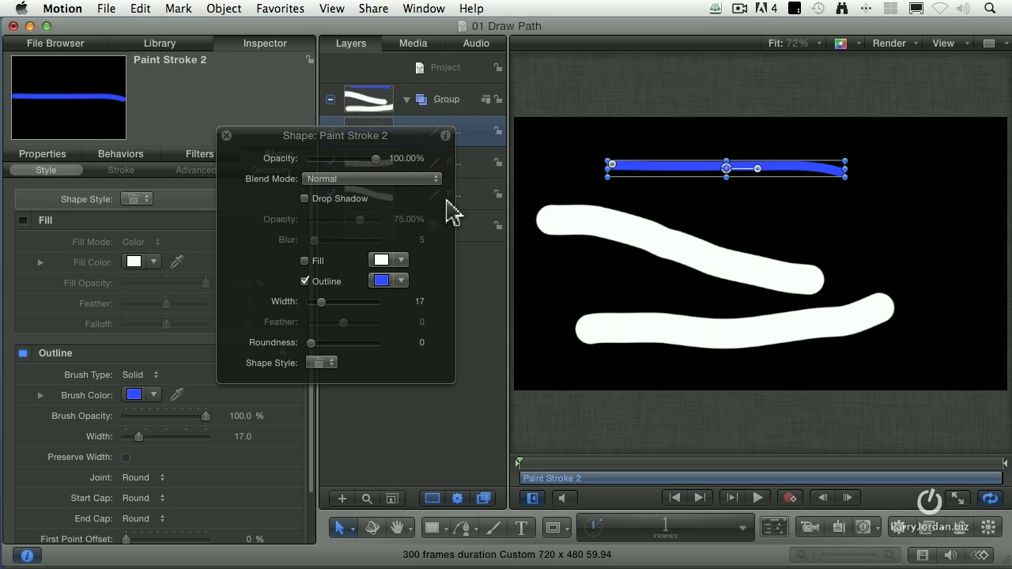
mouse_move(250, 154)
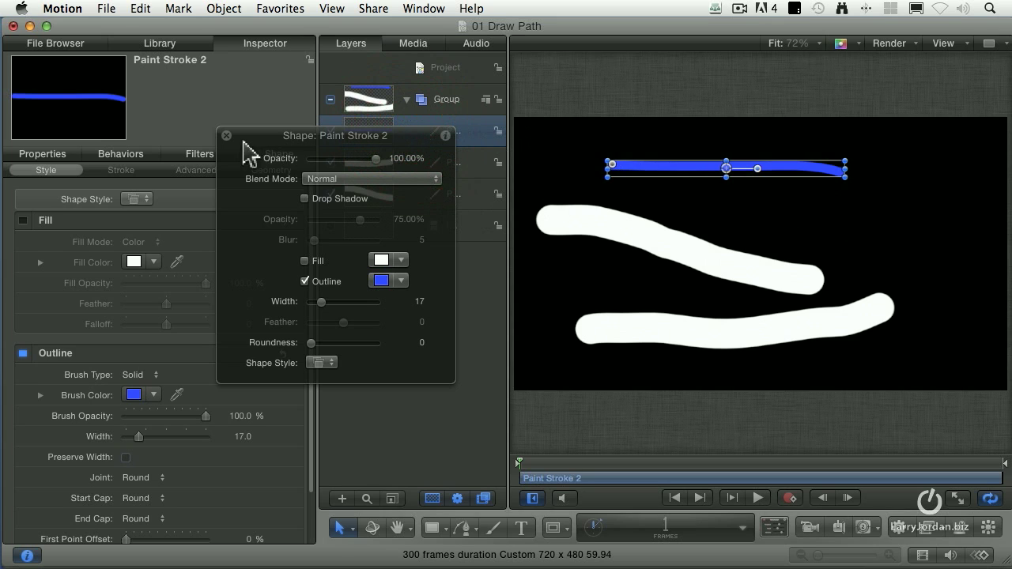
left_click(227, 135)
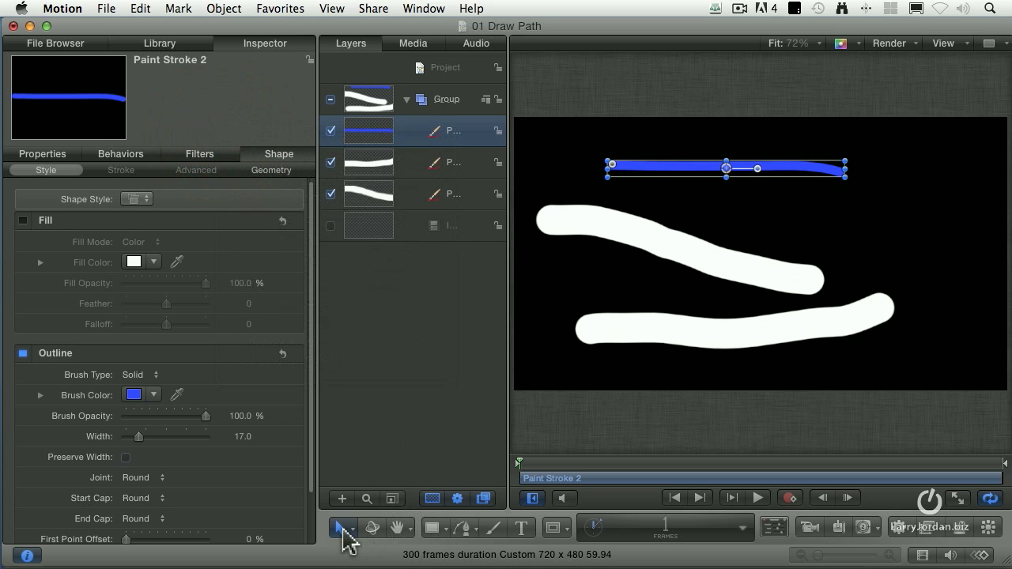
left_click(341, 528)
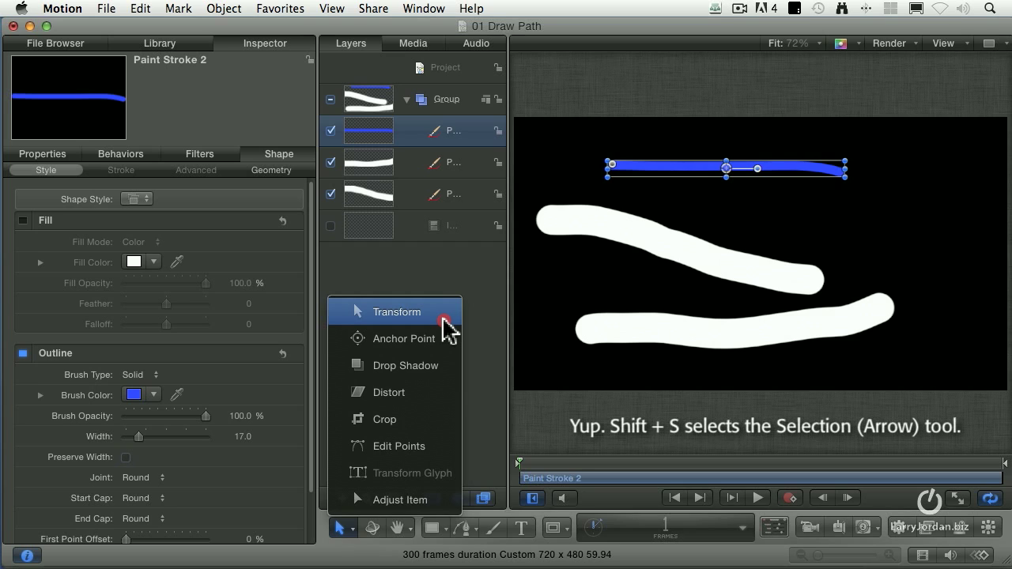
mouse_move(403, 339)
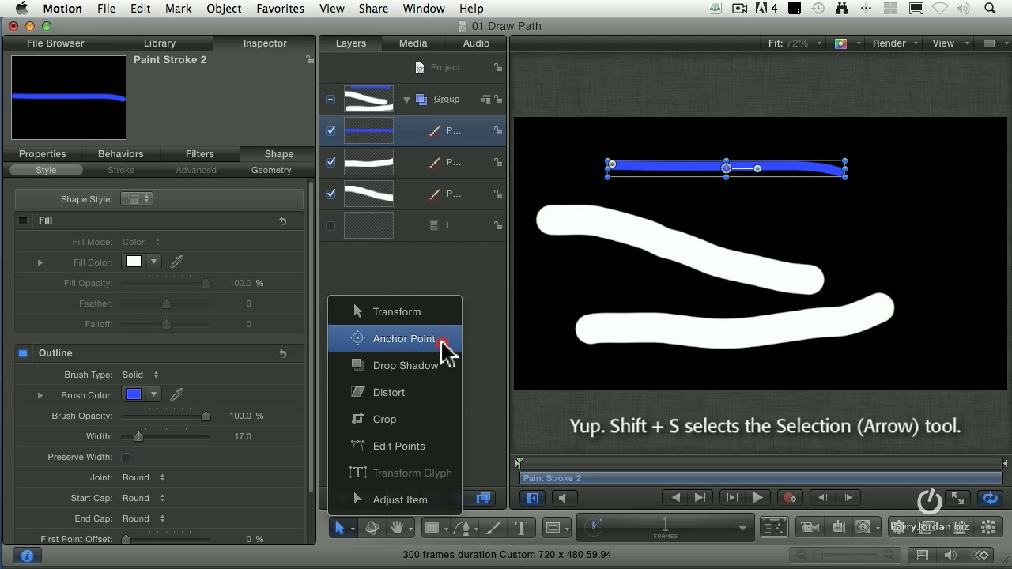
mouse_move(447, 450)
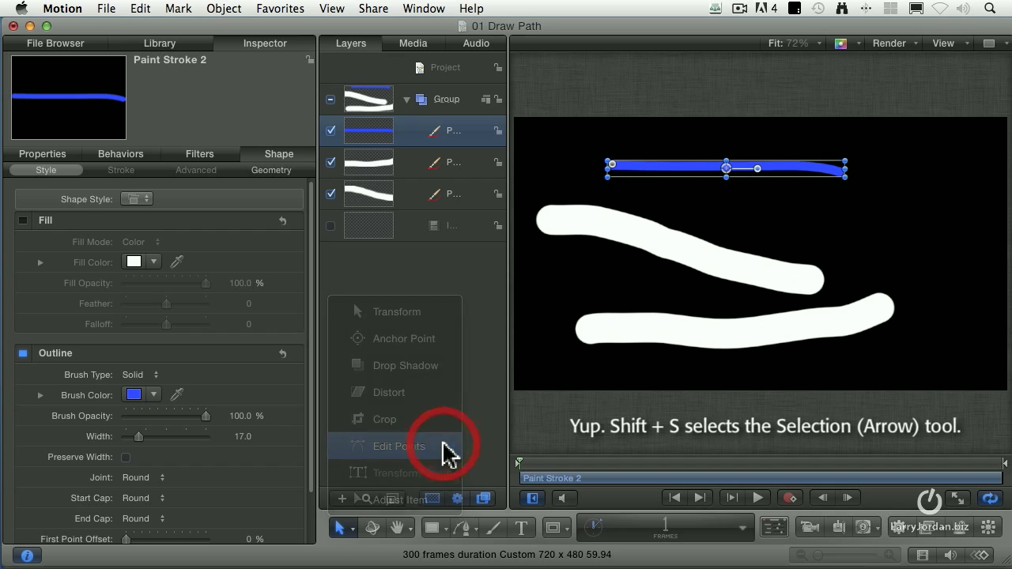
Edit the blue stroke's points and drag its right end upward into a curve.
left_click(399, 446)
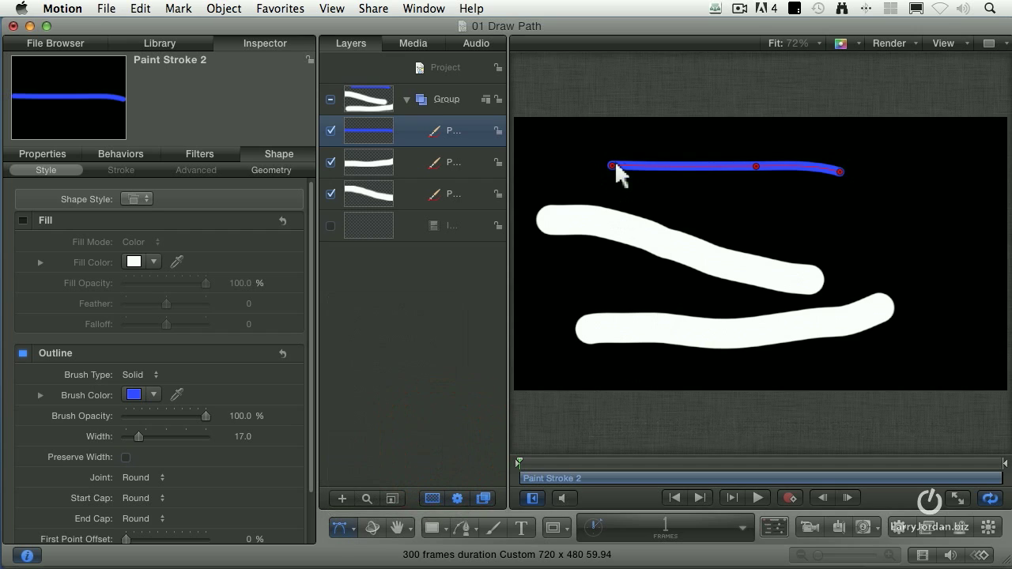
mouse_move(842, 172)
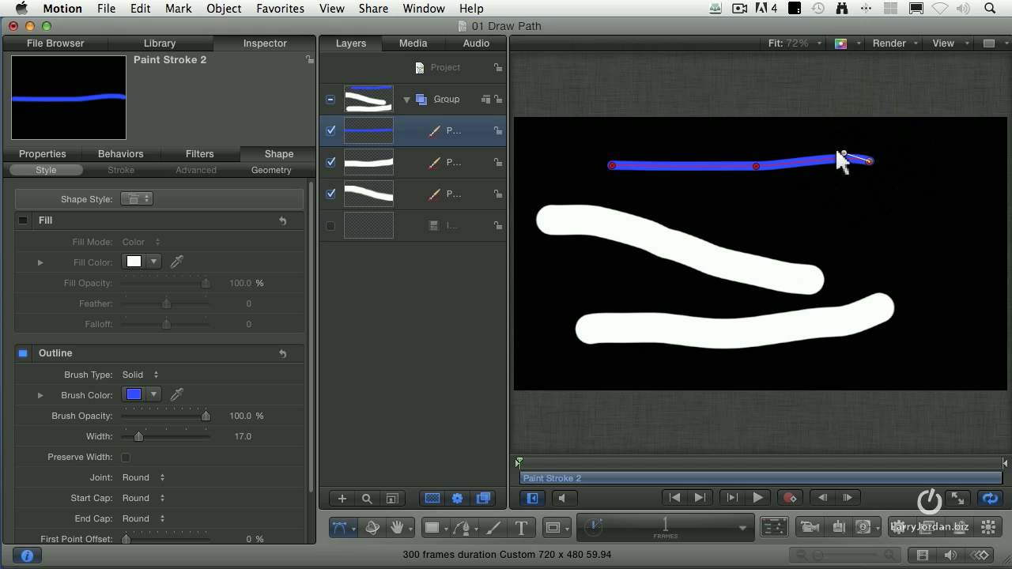
left_click_drag(842, 158, 840, 120)
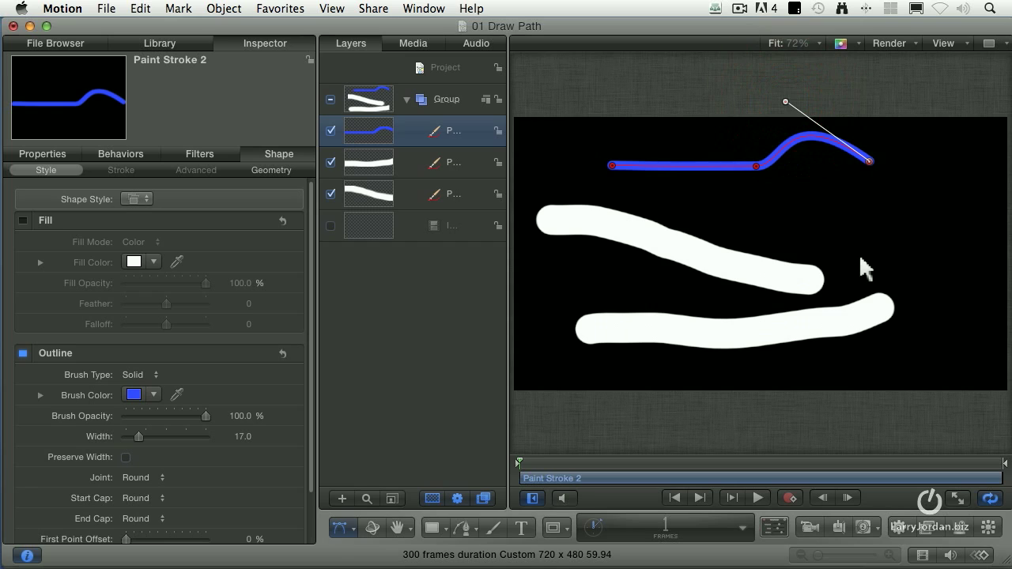
mouse_move(856, 266)
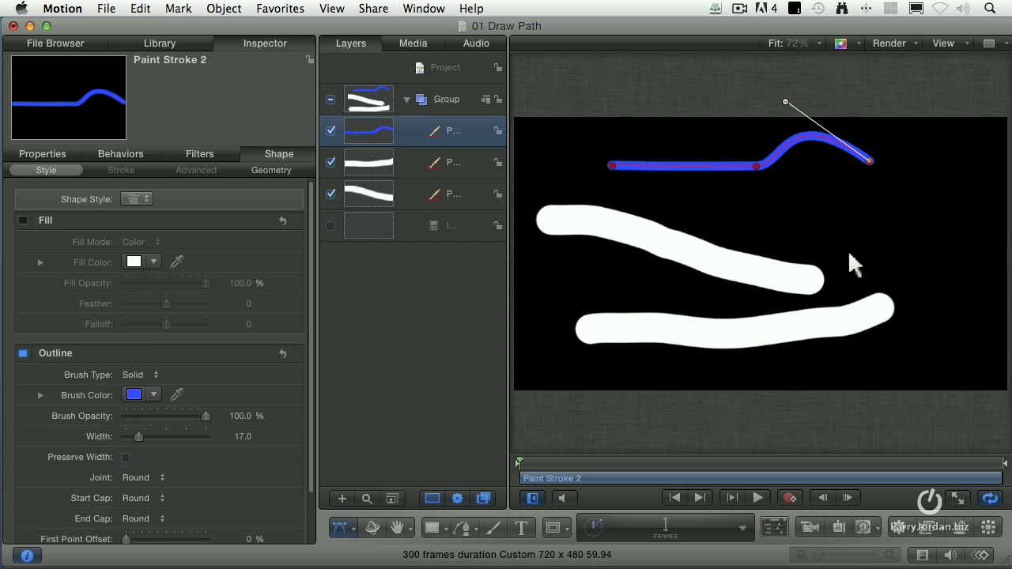
mouse_move(648, 245)
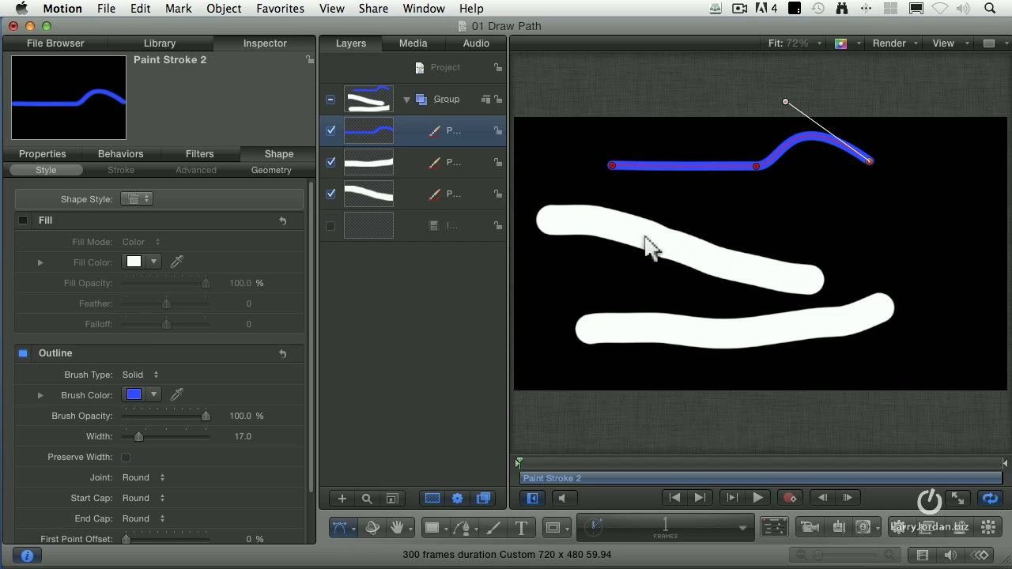
mouse_move(827, 212)
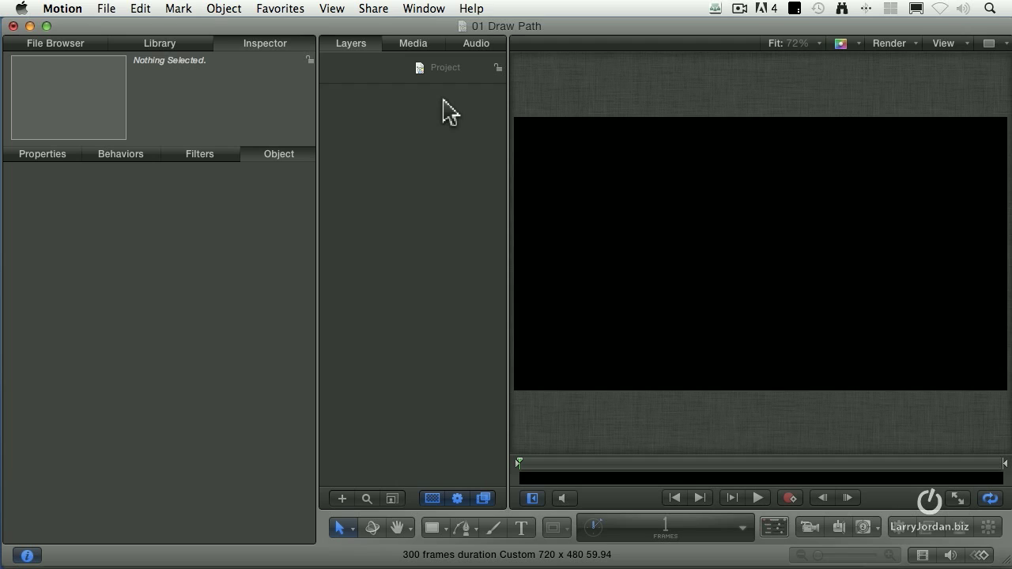
mouse_move(471, 542)
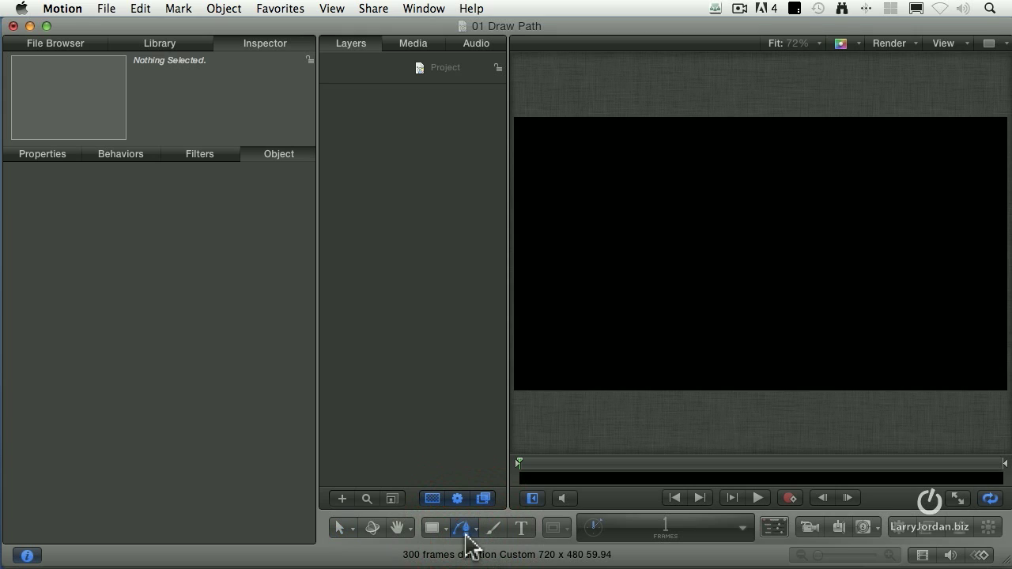
Draw a Bezier path with a horizontal segment and a third point down-left.
left_click(465, 527)
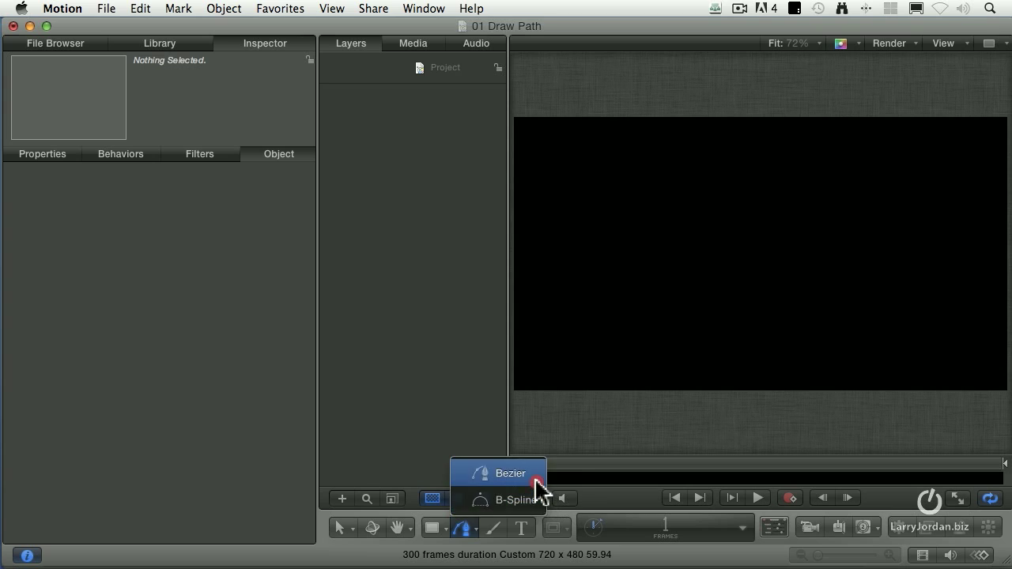
left_click(511, 473)
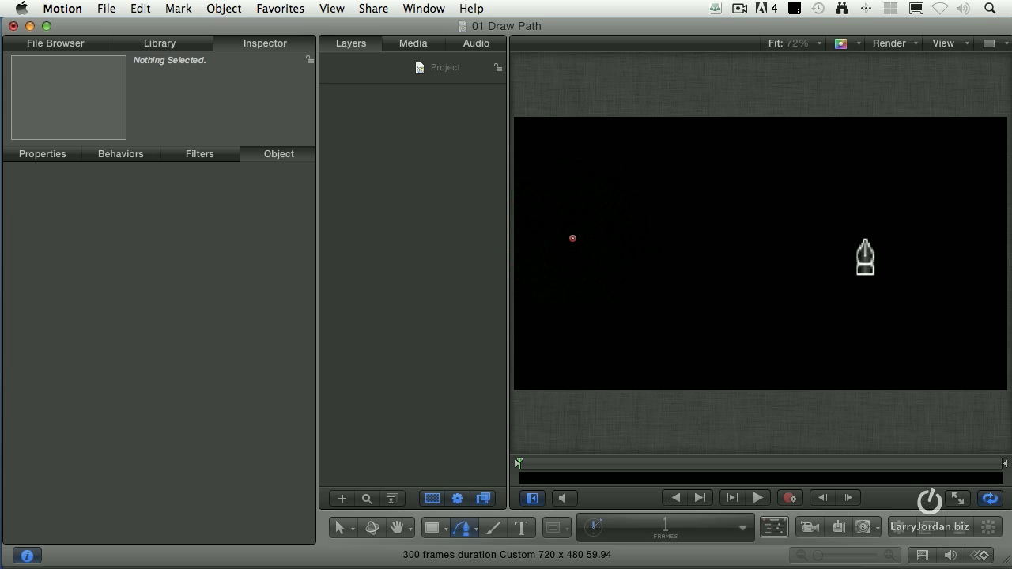
left_click(875, 238)
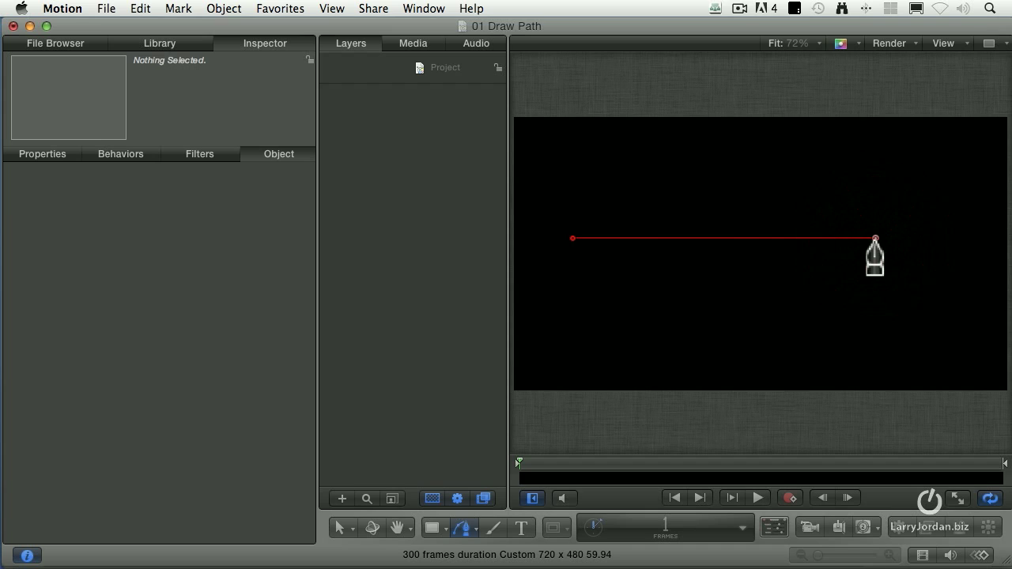
mouse_move(870, 261)
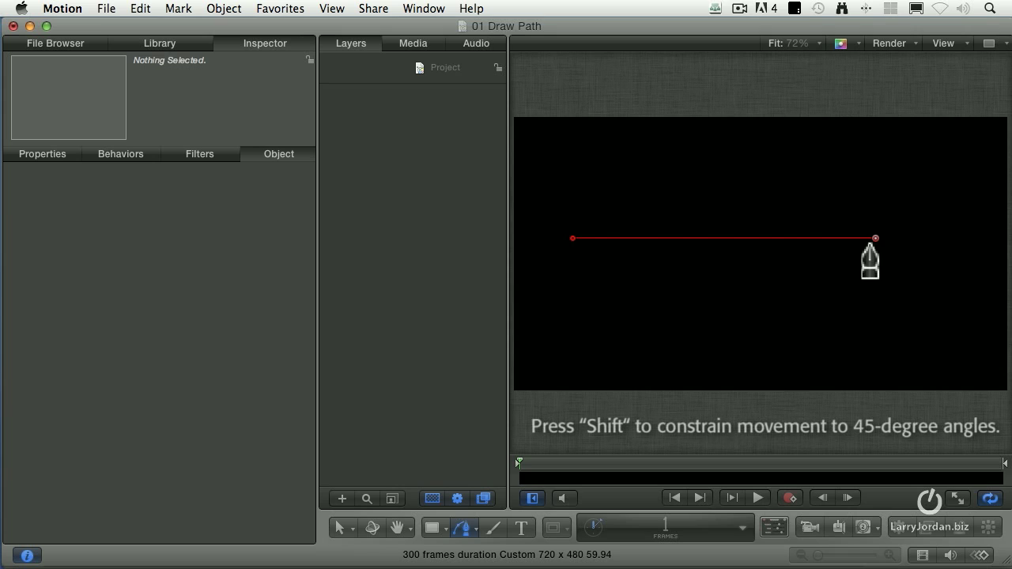
mouse_move(762, 350)
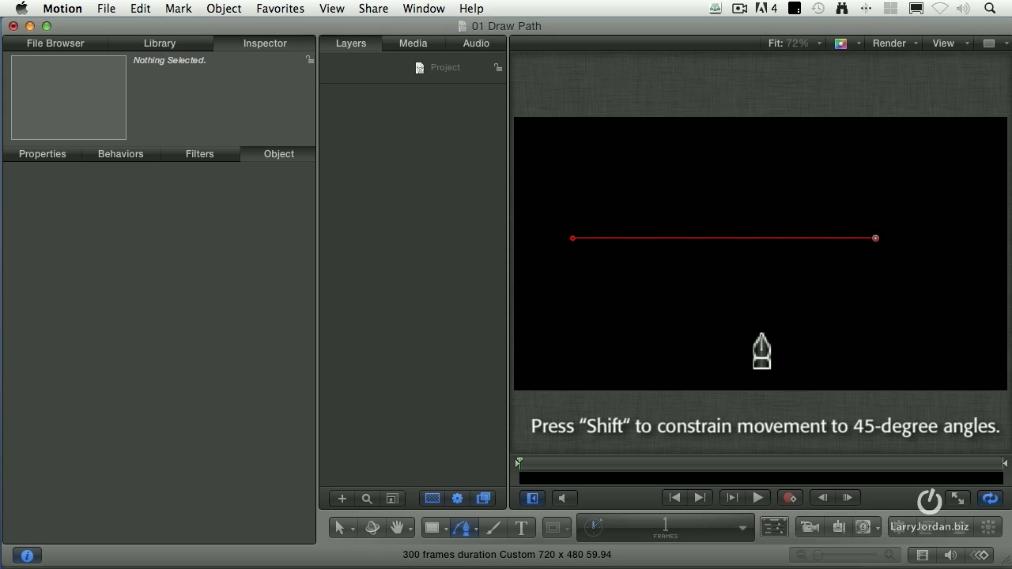
left_click(755, 357)
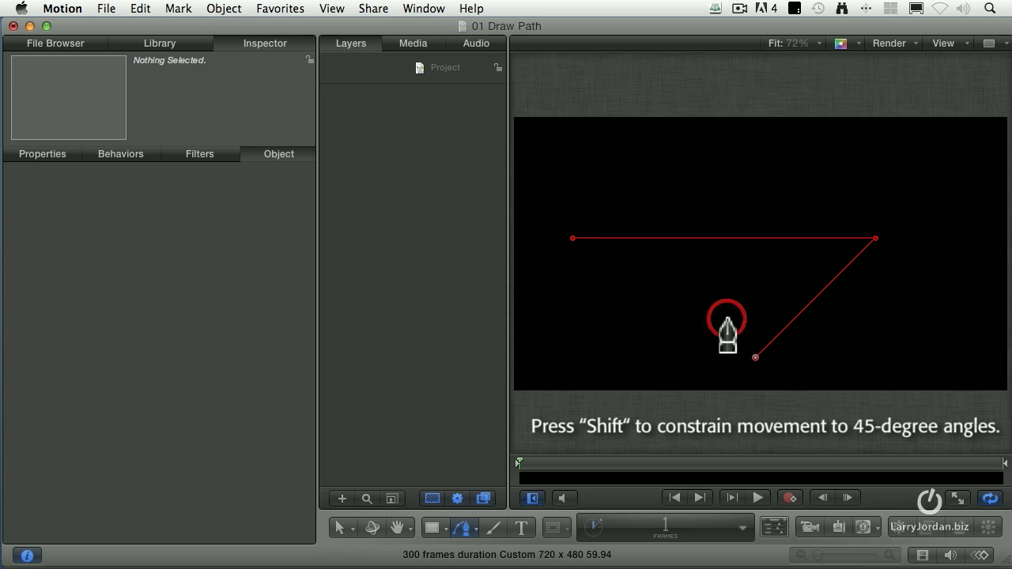
mouse_move(628, 379)
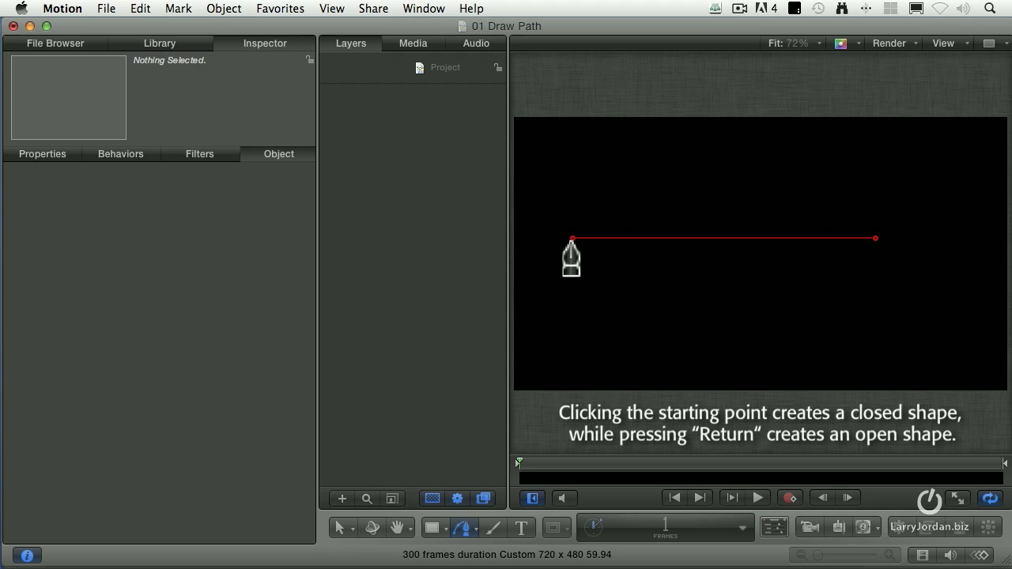
mouse_move(844, 303)
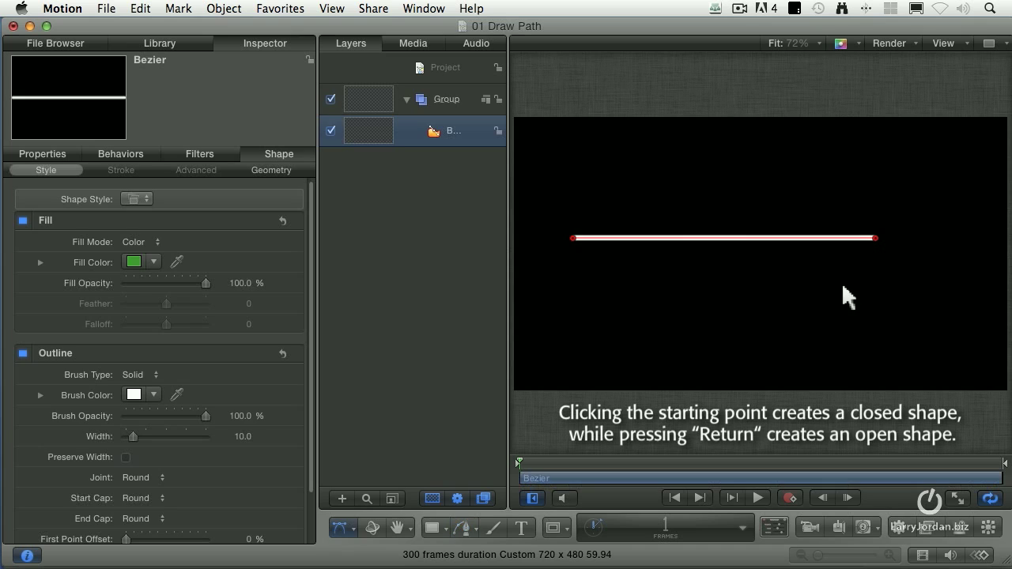
mouse_move(628, 245)
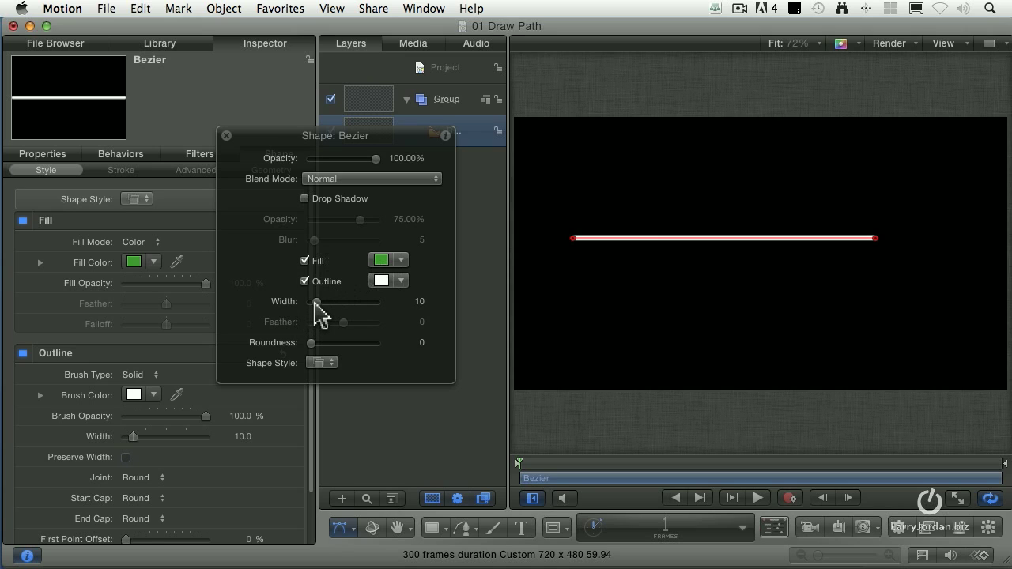
Widen the Bezier path's white outline to about 44 for a thick rounded bar.
left_click_drag(317, 302, 339, 302)
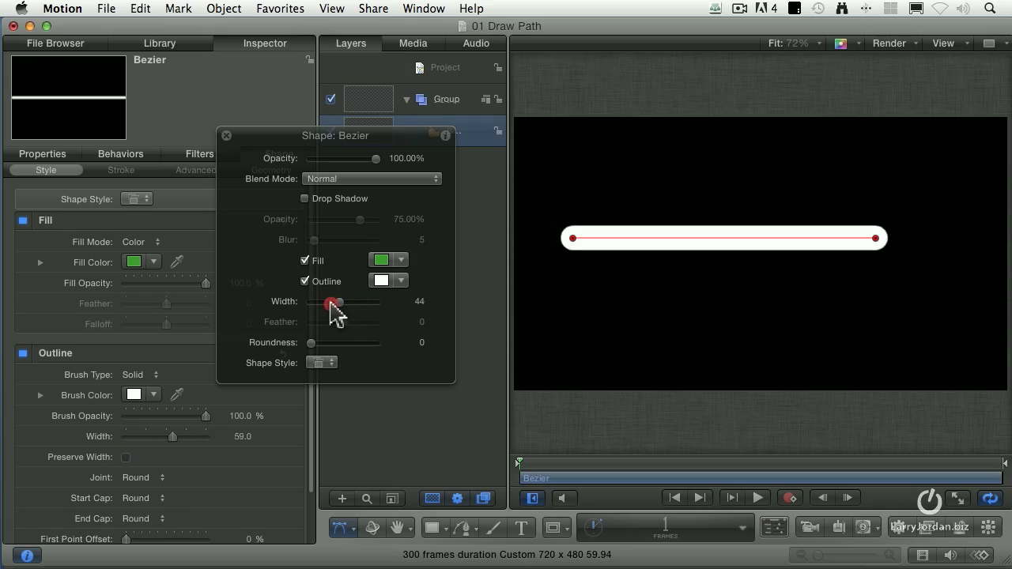